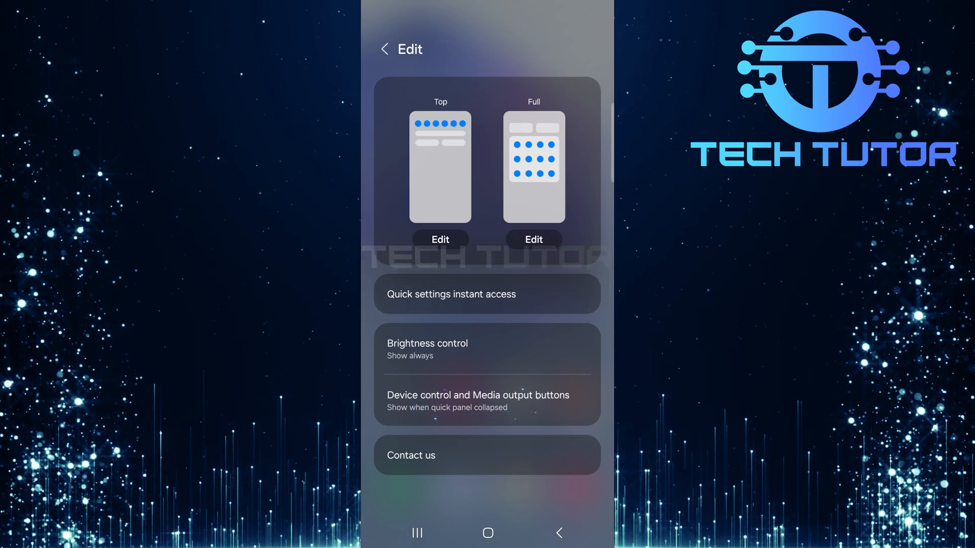
Set Device control and Media output buttons to 'Don't show'.
left_click(479, 401)
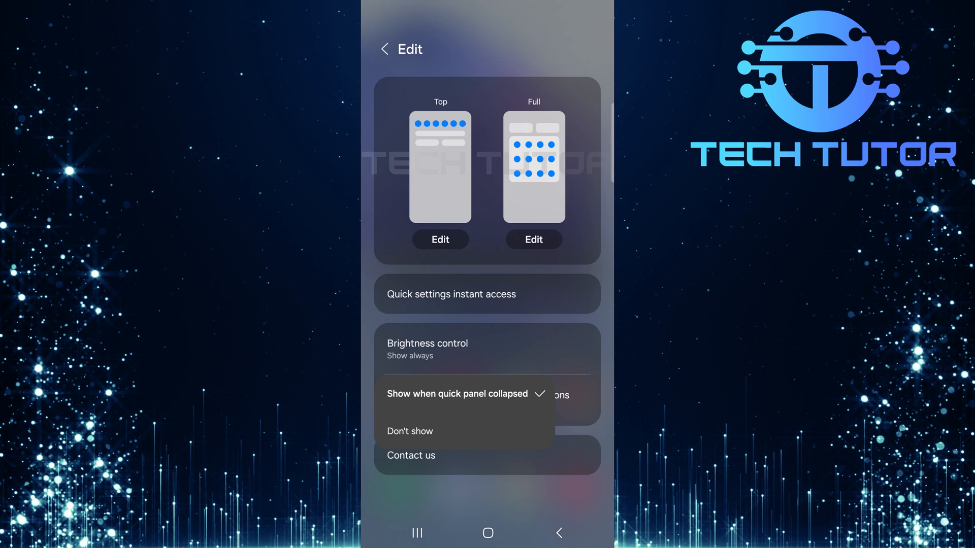
left_click(409, 431)
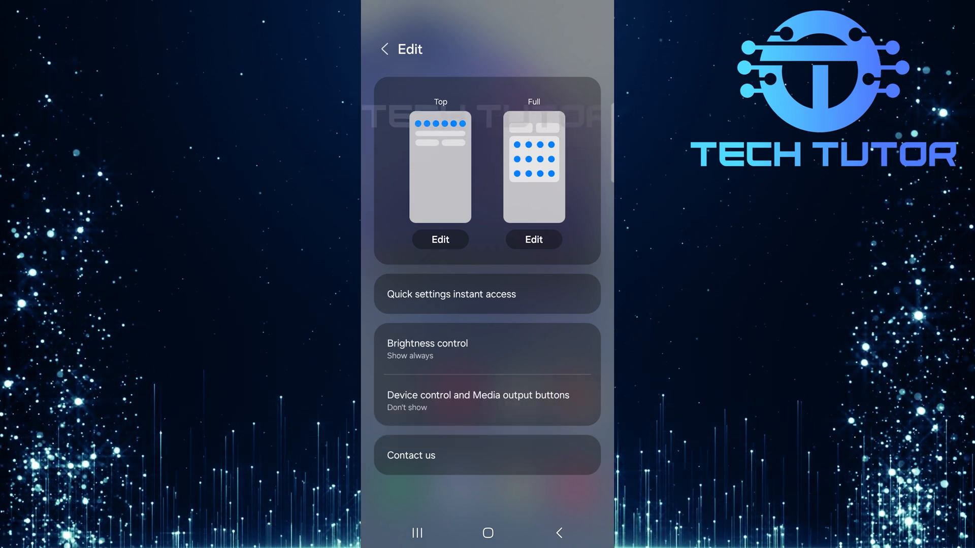
Leave Edit settings and reveal the quick panel without those buttons.
left_click(384, 49)
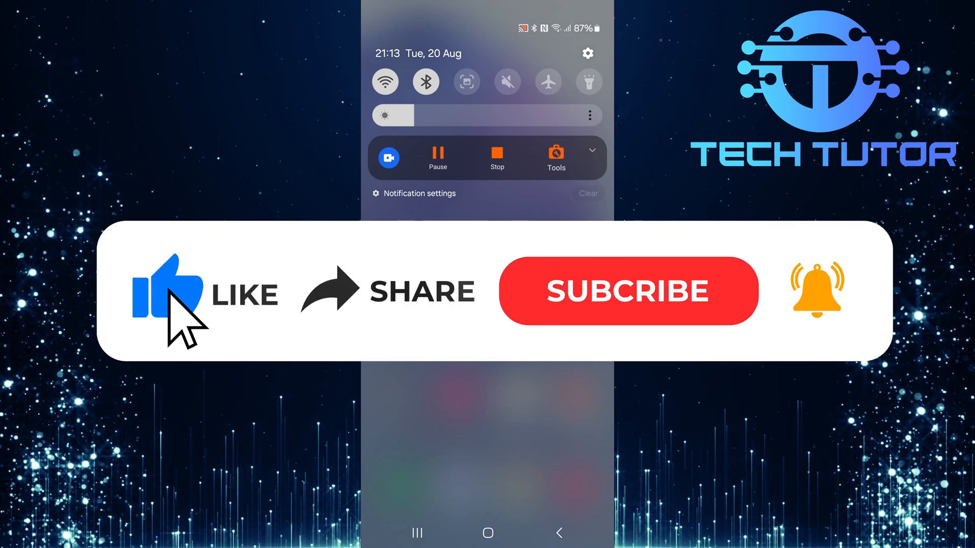
mouse_move(539, 328)
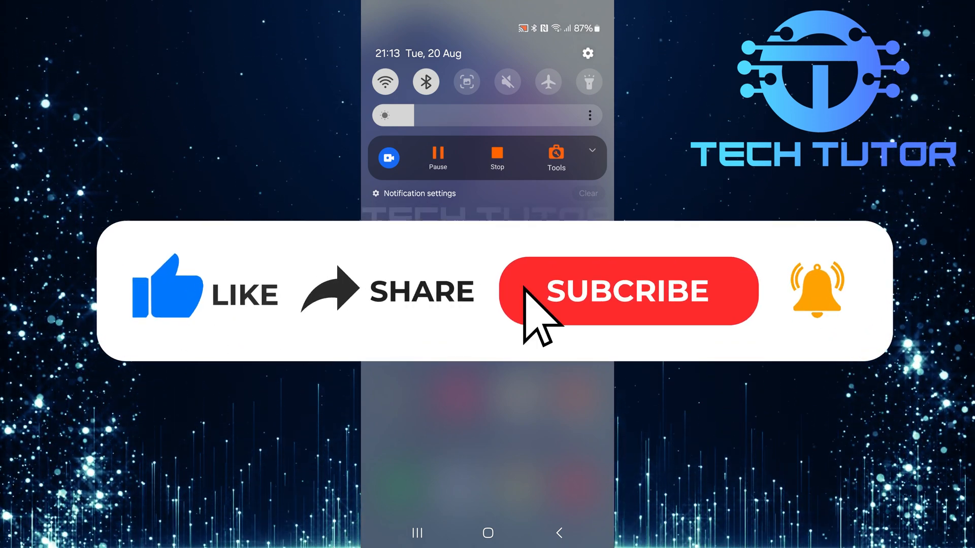